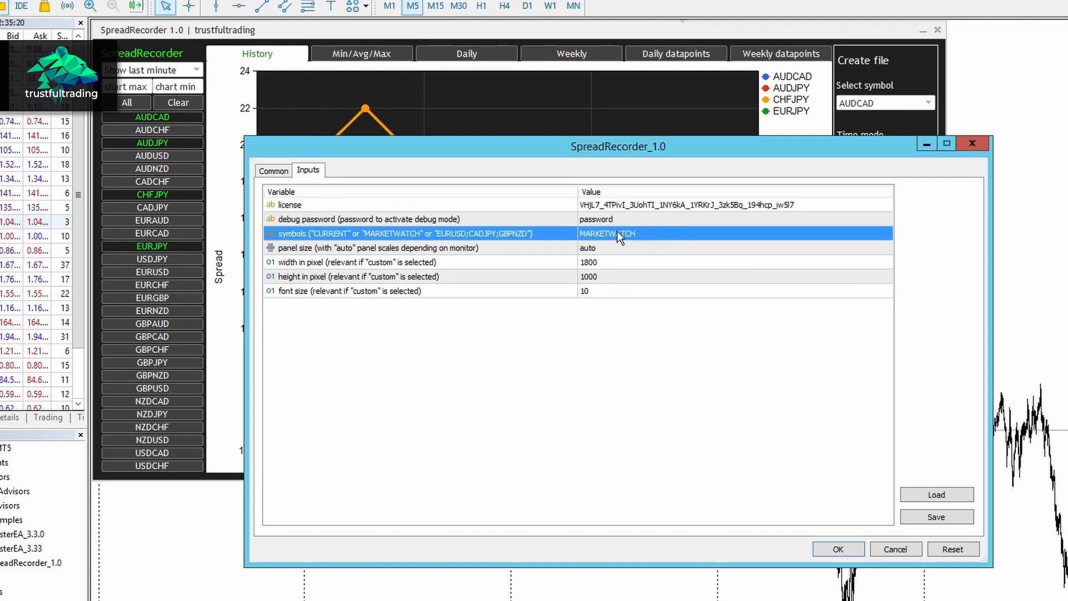
pyautogui.moveTo(598, 240)
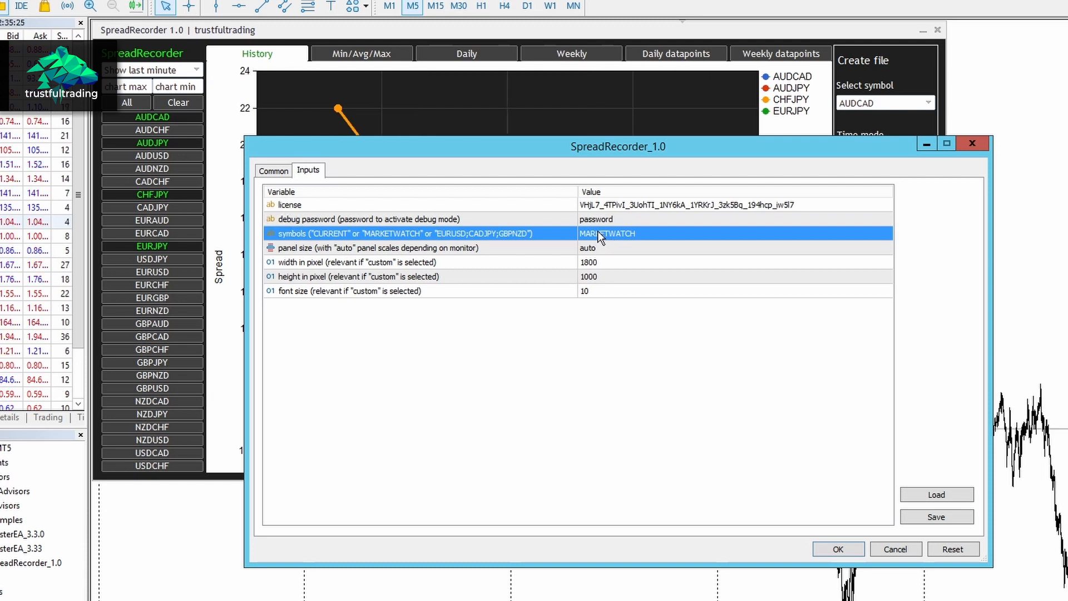
pyautogui.moveTo(555, 240)
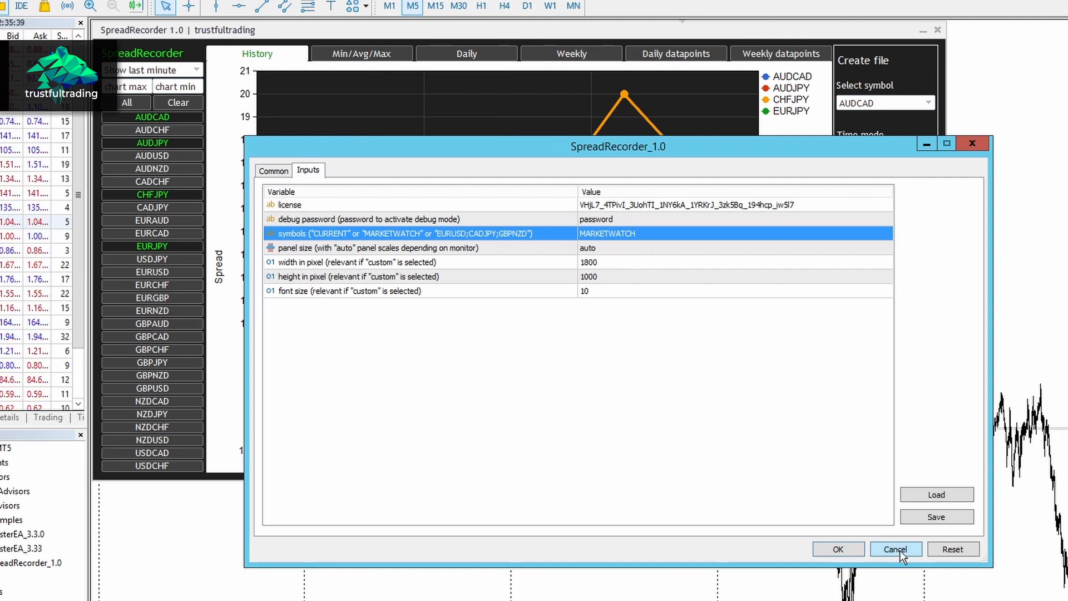
# Cancel the SpreadRecorder inputs, add AUDNZD, then show AUDJPY on the weekly spread history chart.
pyautogui.click(895, 549)
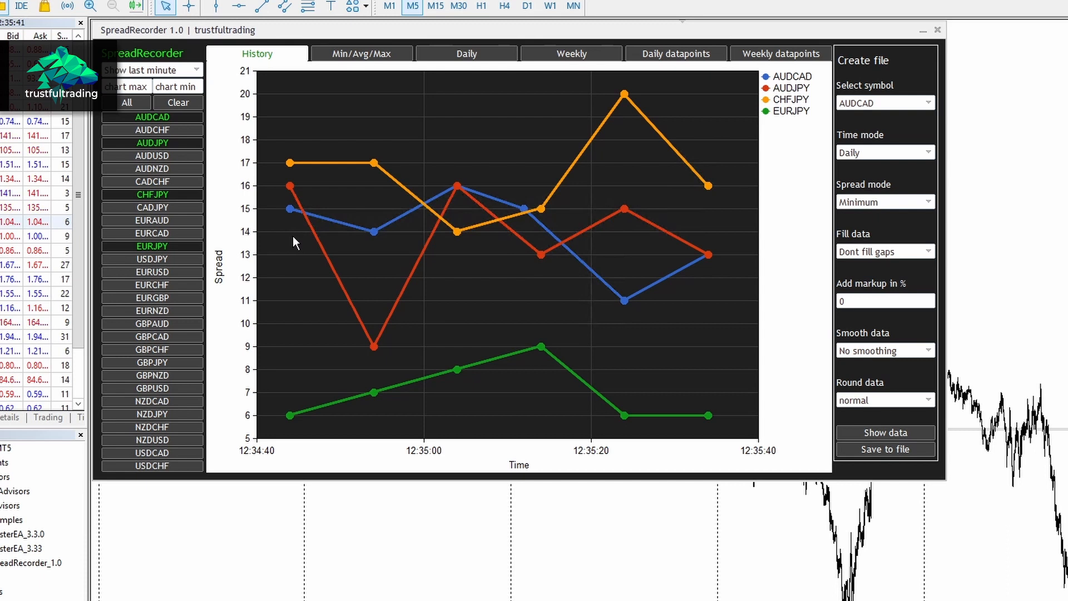
pyautogui.moveTo(506, 242)
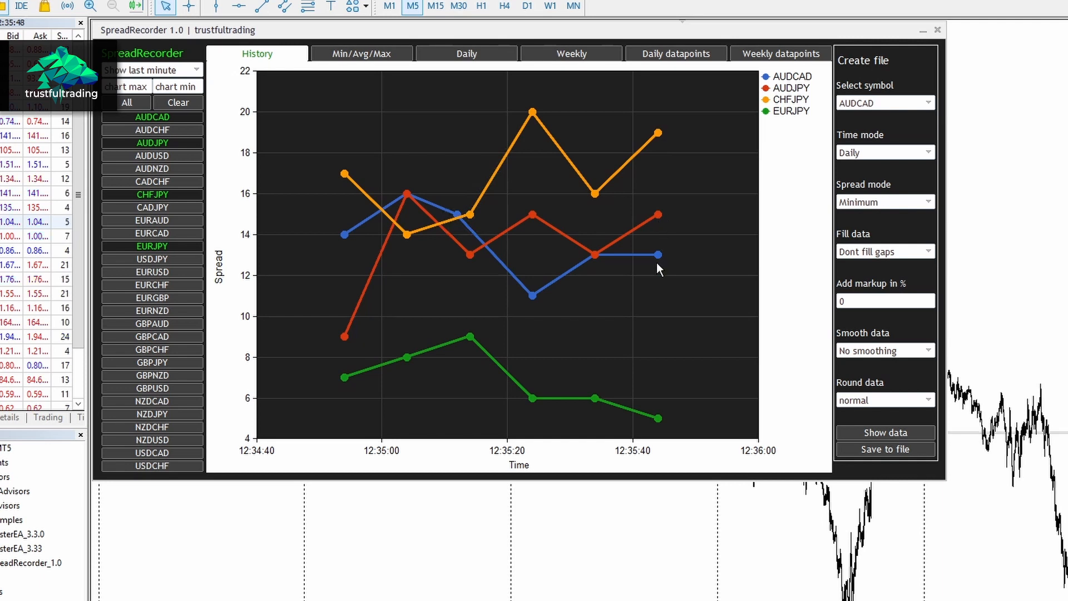
pyautogui.click(151, 168)
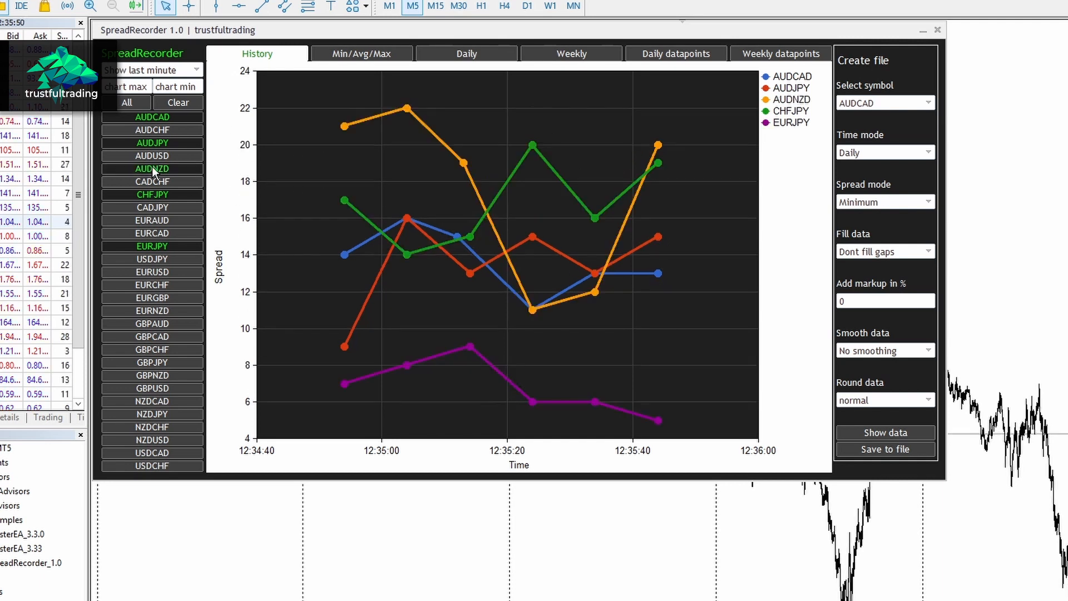
pyautogui.click(152, 336)
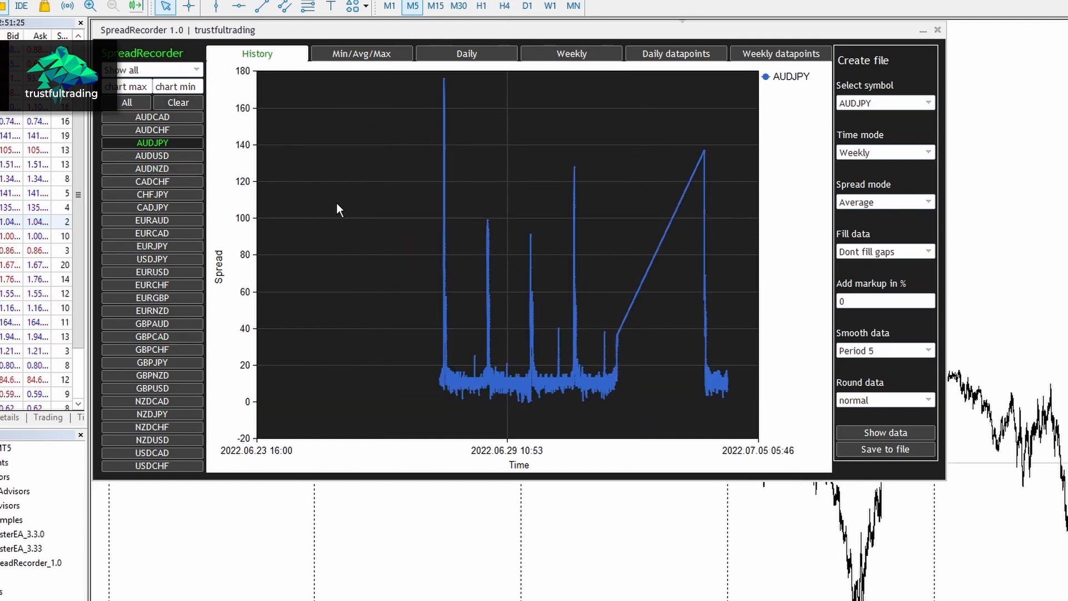
pyautogui.moveTo(344, 210)
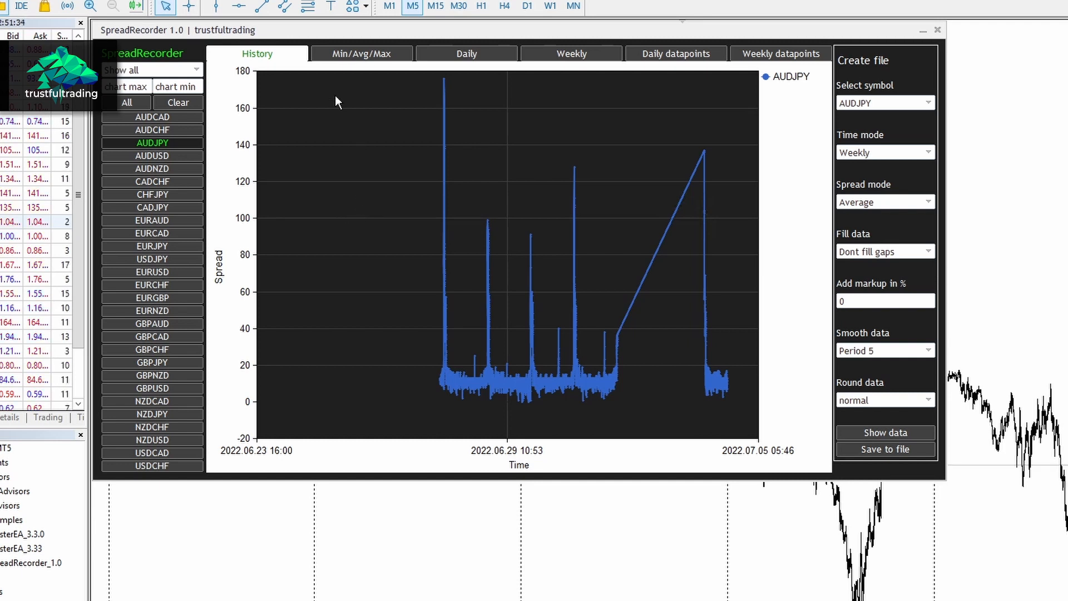
# Add CADCHF and CADJPY to the History chart alongside AUDJPY.
pyautogui.click(152, 181)
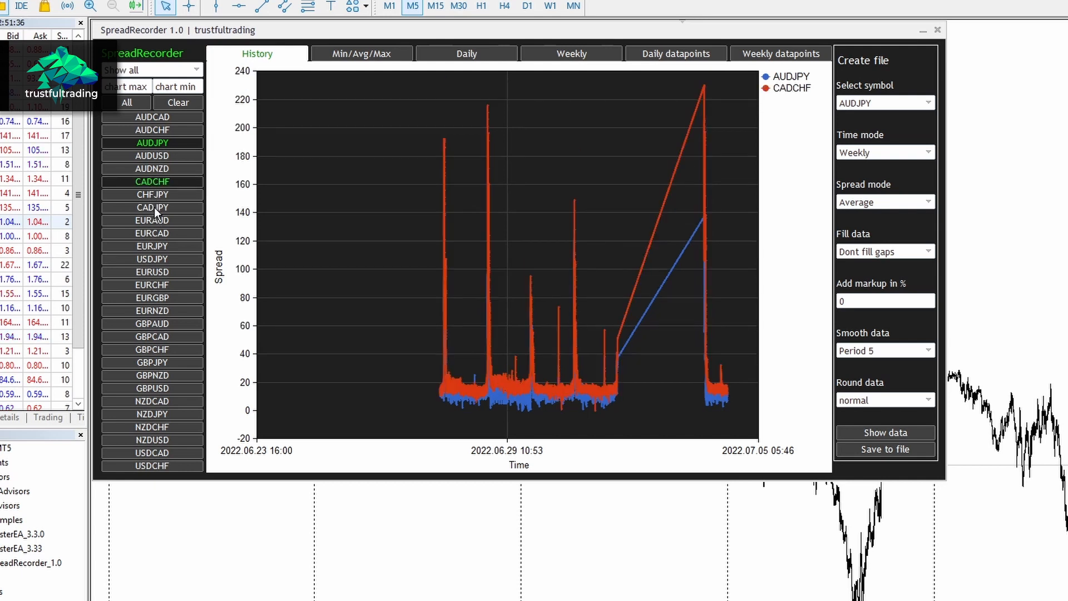
pyautogui.click(152, 208)
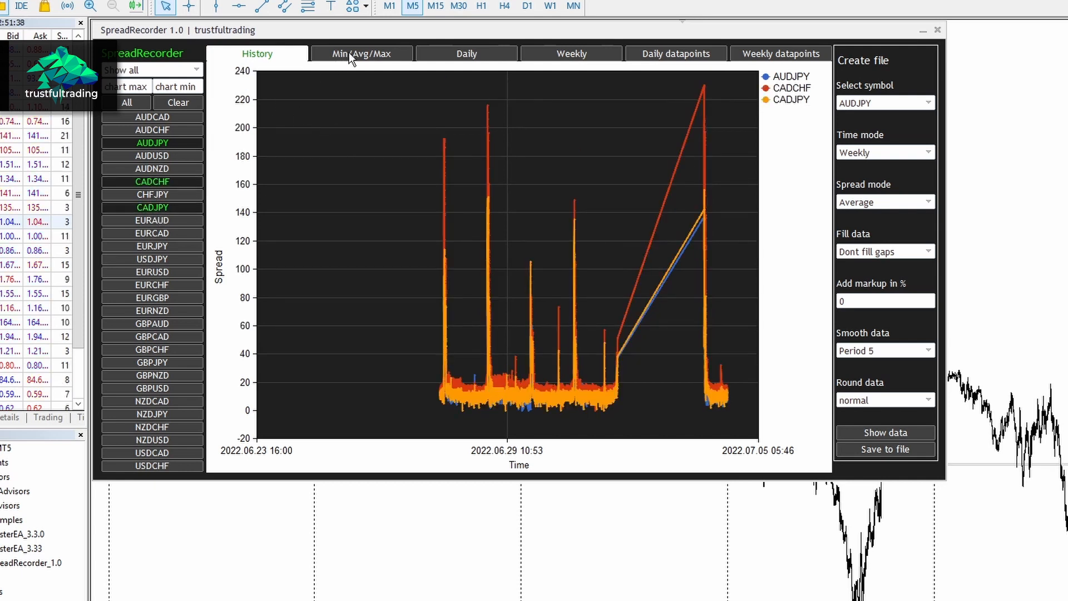
# View AUDNZD's min/avg/max statistics, then its Daily datapoints chart.
pyautogui.click(467, 54)
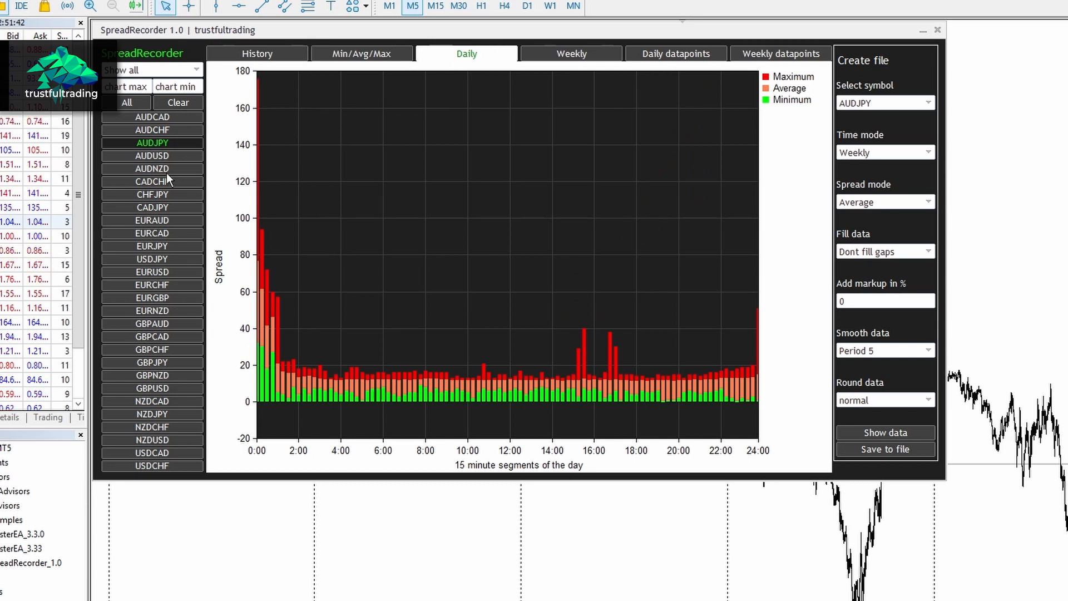
pyautogui.click(571, 54)
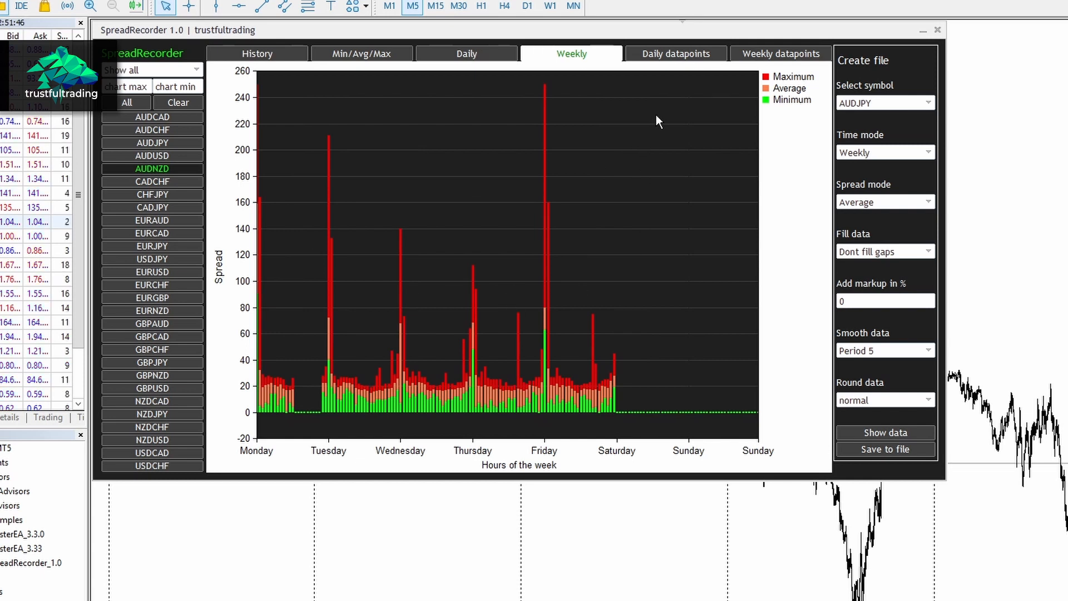
pyautogui.click(675, 54)
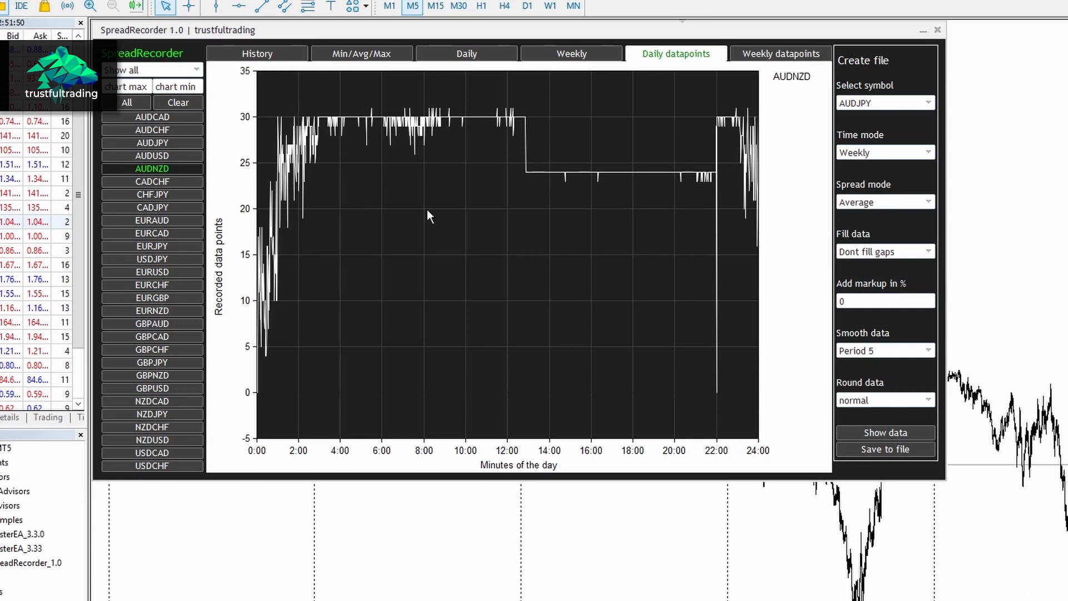
pyautogui.moveTo(549, 280)
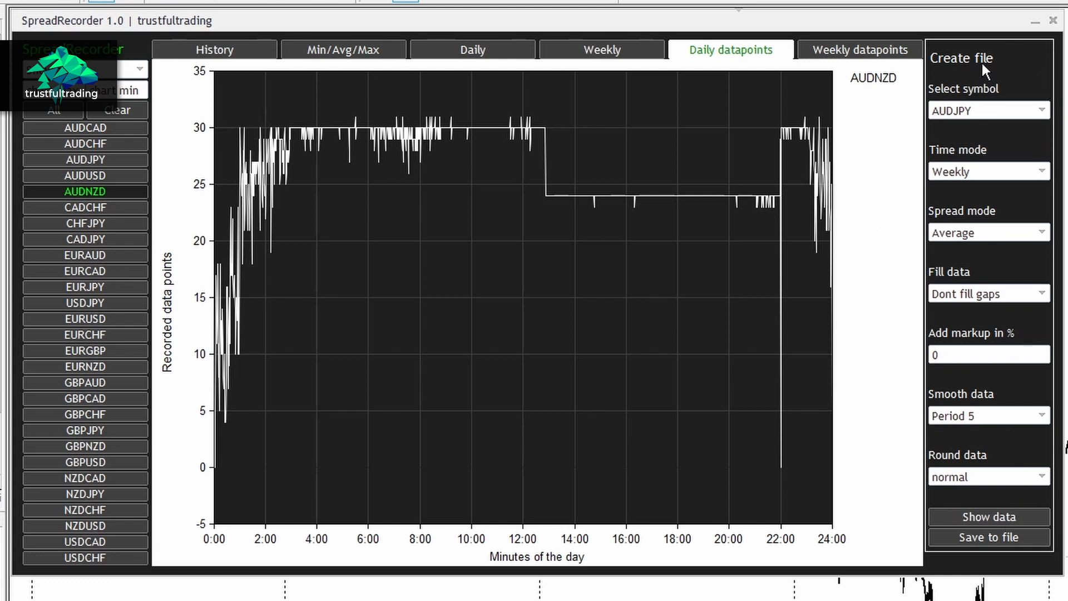
pyautogui.moveTo(999, 73)
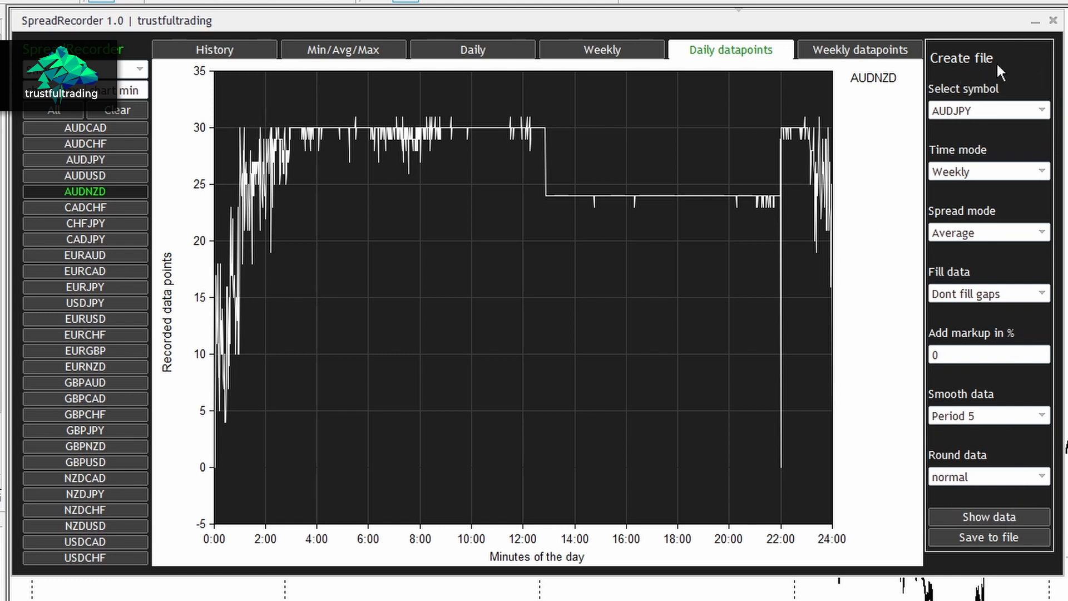
pyautogui.moveTo(992, 75)
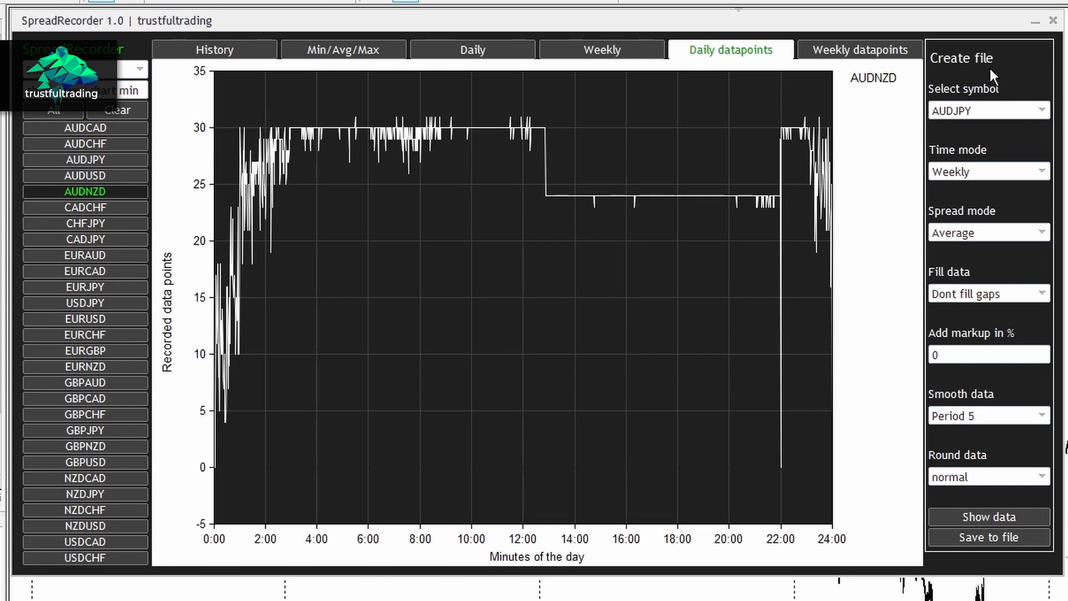
pyautogui.moveTo(1015, 528)
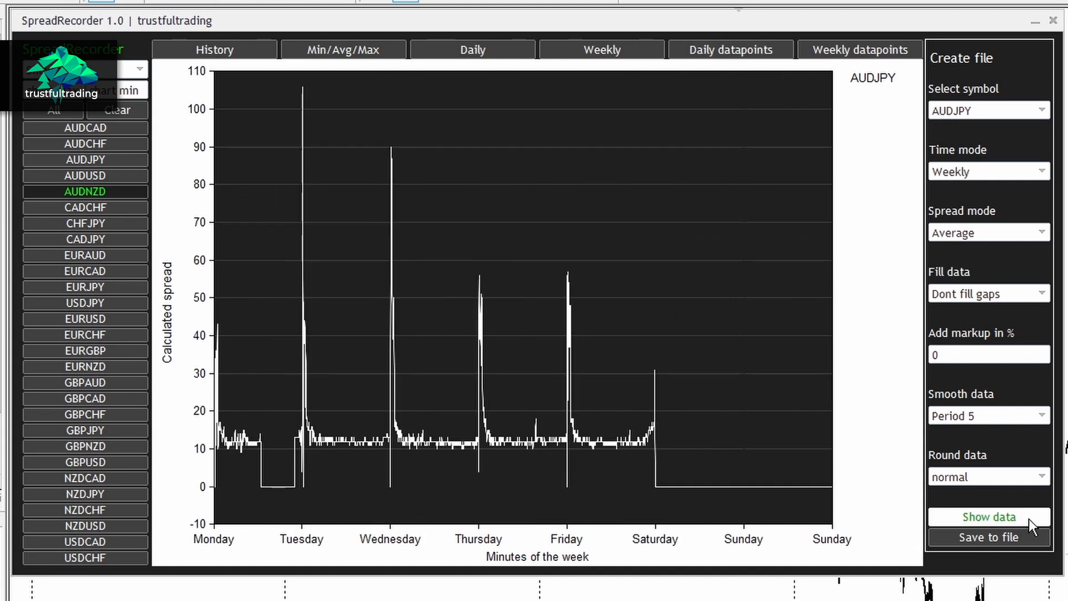
pyautogui.moveTo(353, 314)
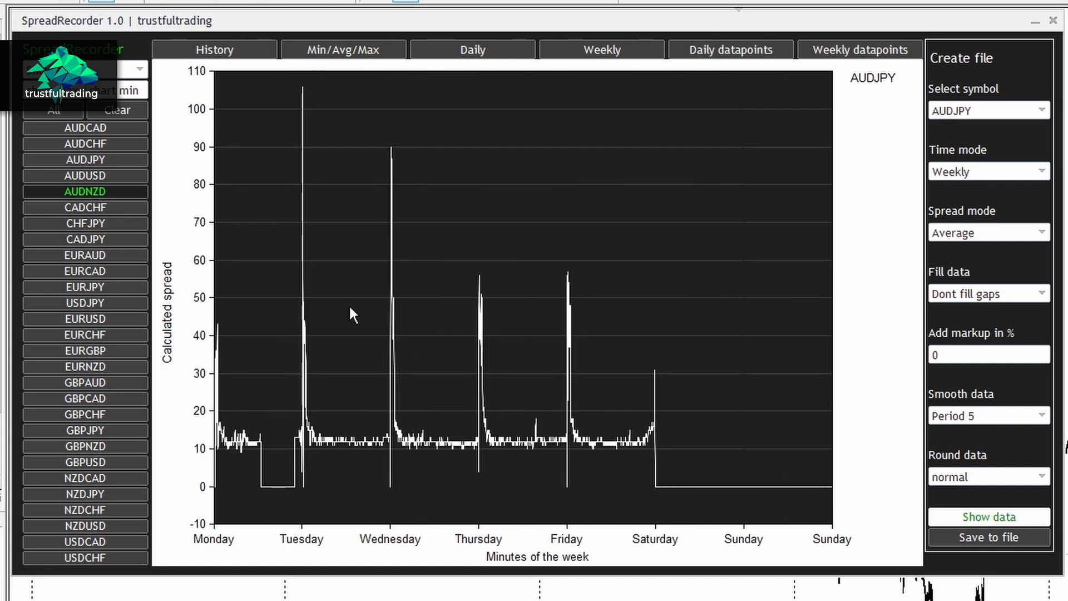
pyautogui.moveTo(921, 205)
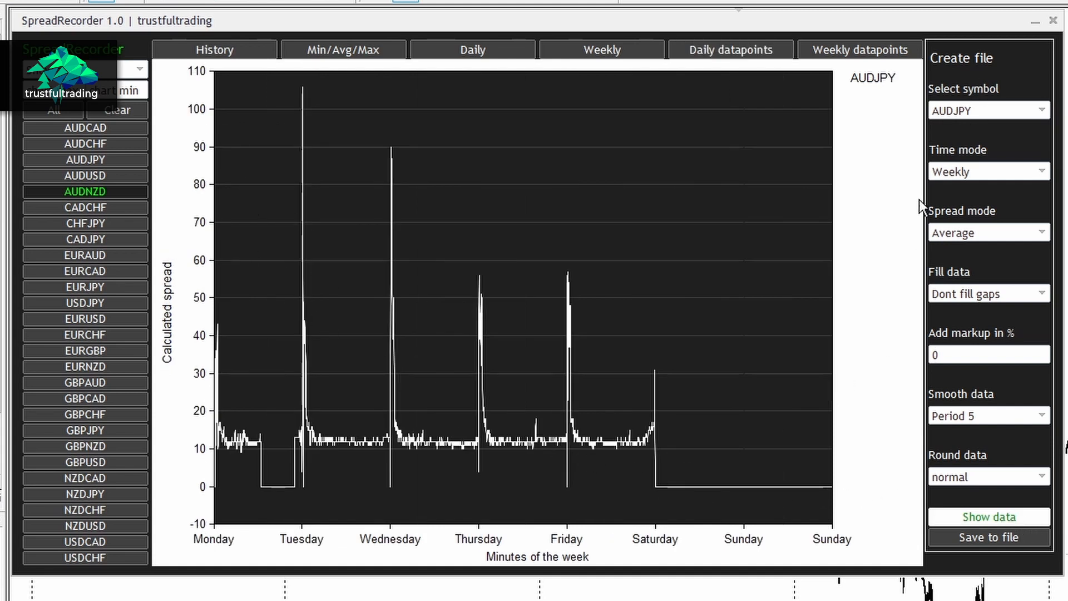
pyautogui.moveTo(994, 488)
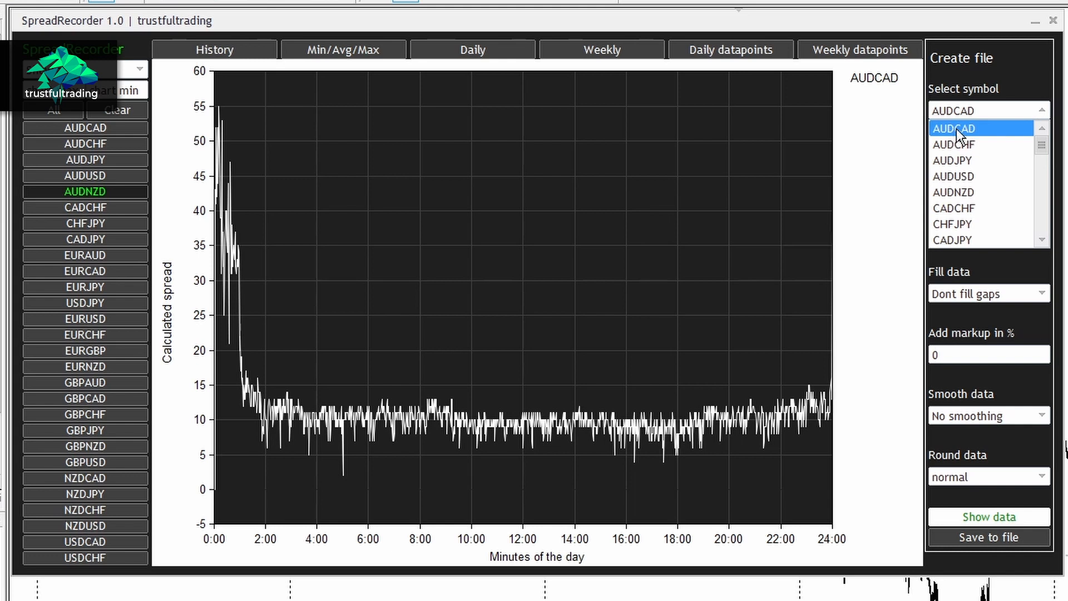
# Set the AUDCAD export to Daily time mode and Average spread mode, after briefly trying Weekly.
pyautogui.click(953, 128)
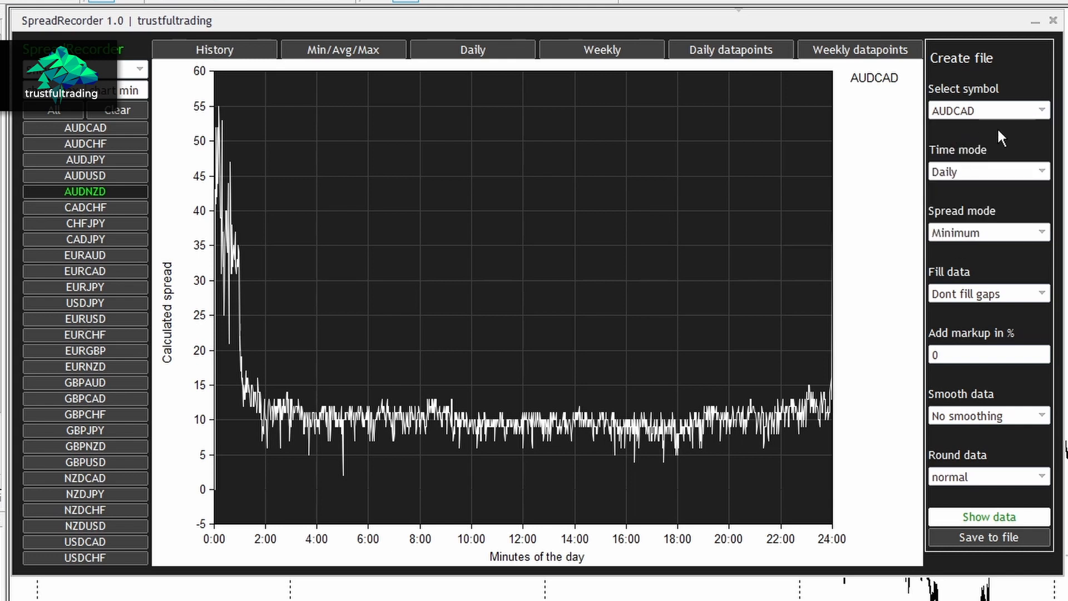
pyautogui.click(988, 171)
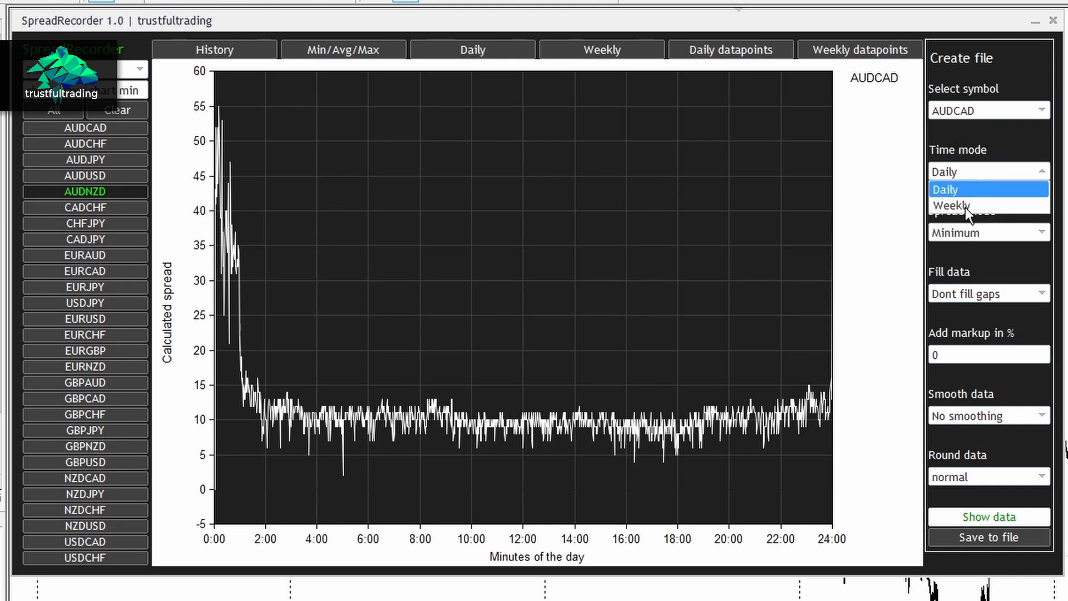
pyautogui.click(952, 206)
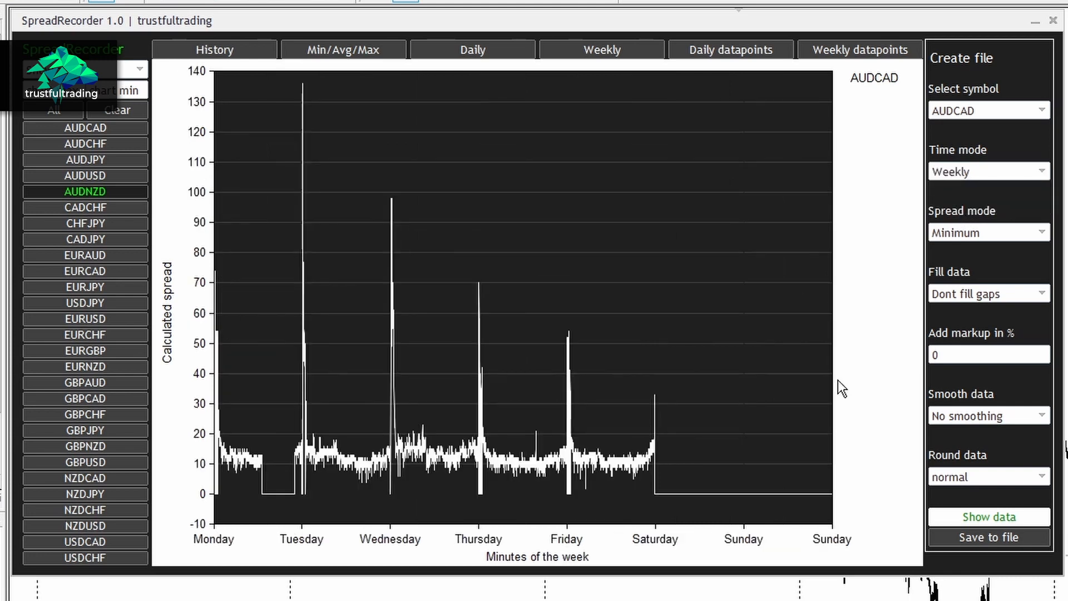
pyautogui.click(988, 171)
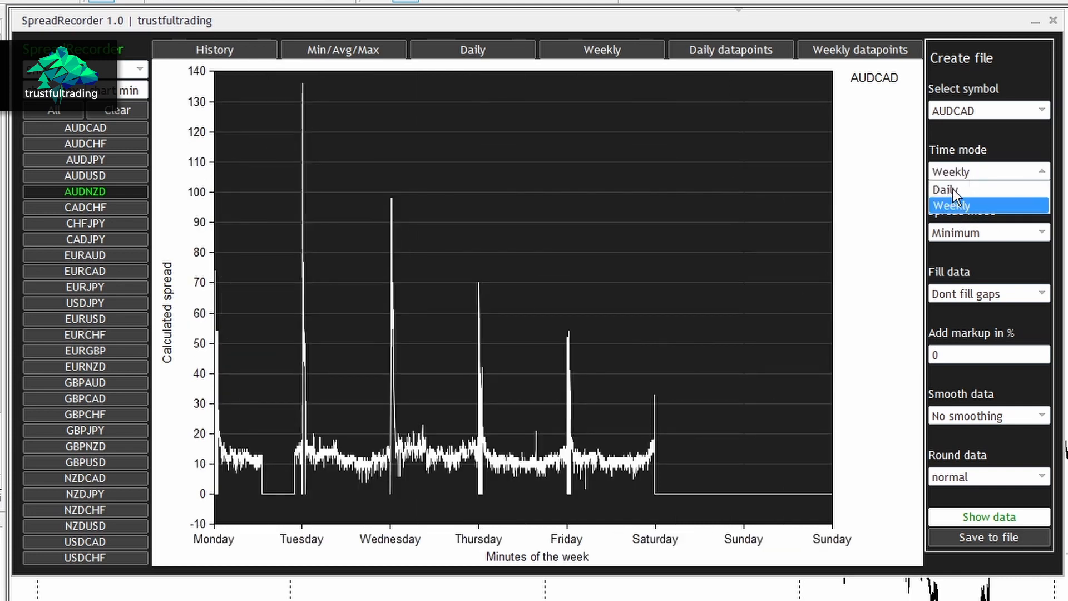
pyautogui.click(945, 189)
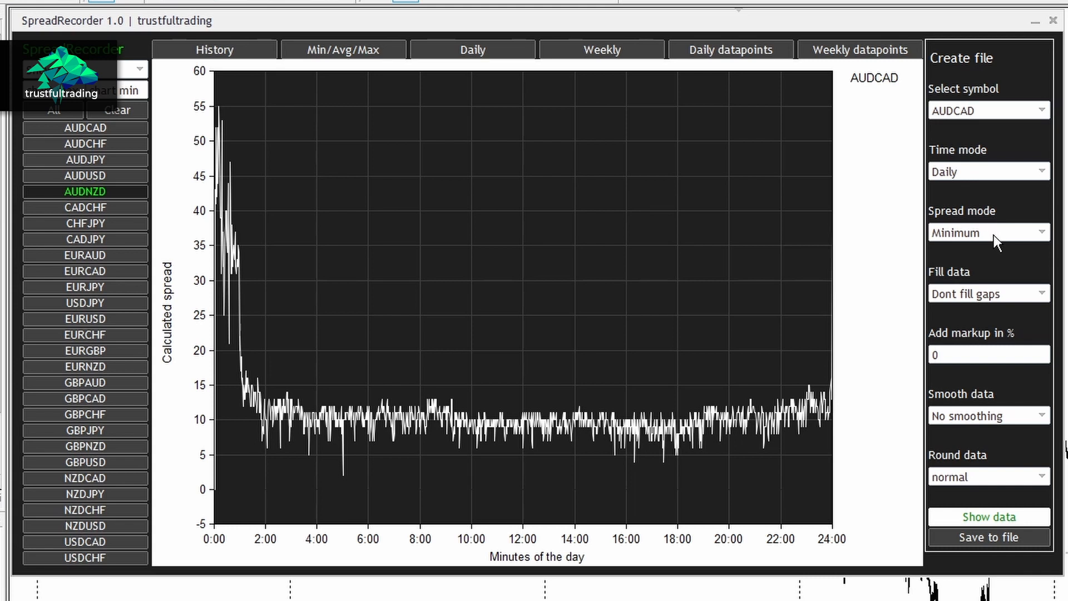
pyautogui.click(988, 233)
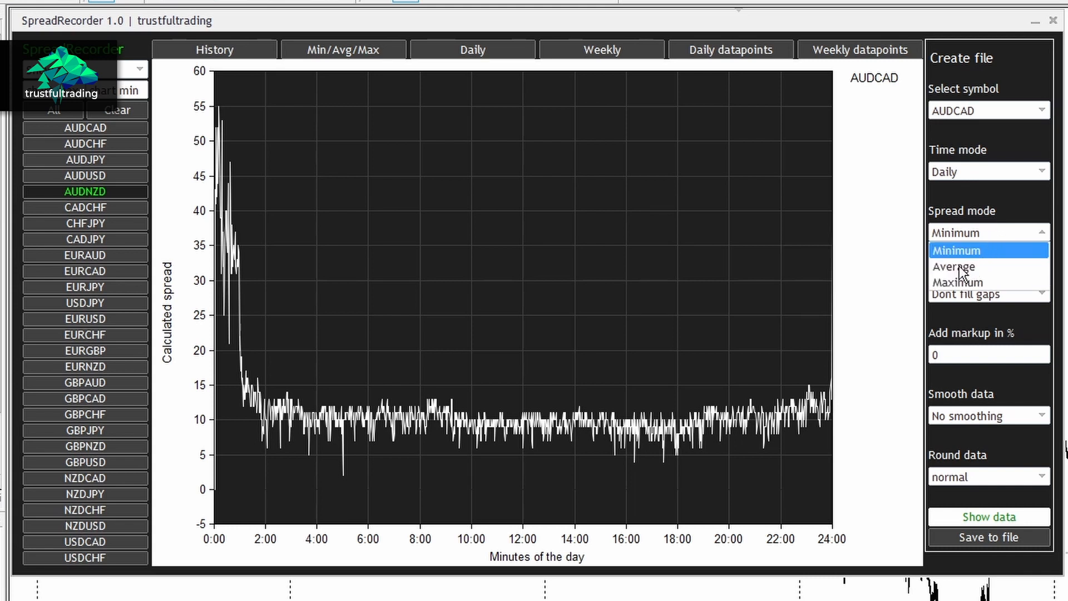
pyautogui.click(954, 266)
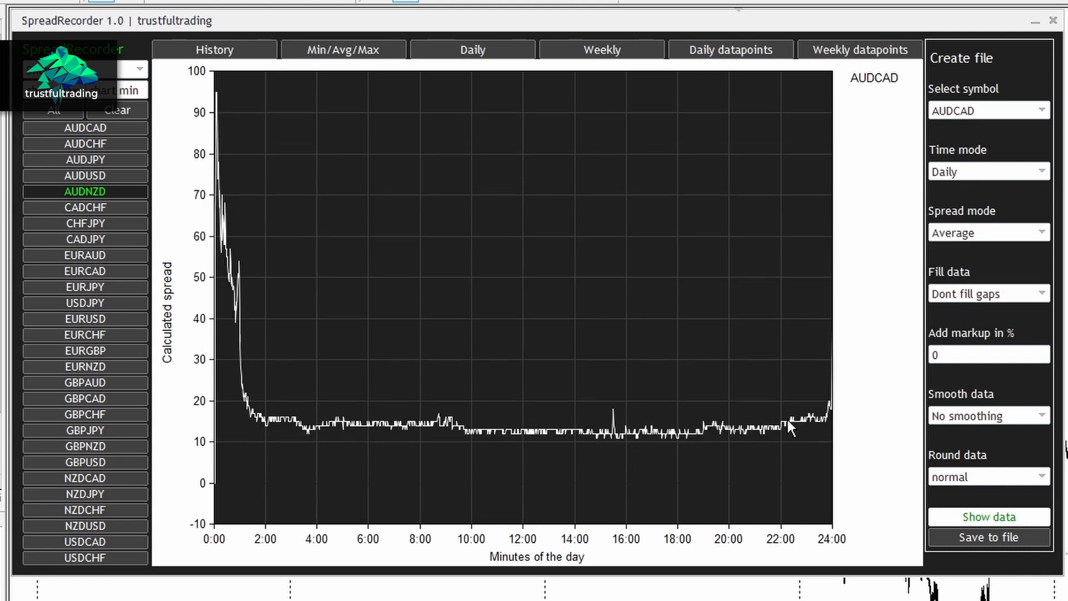
pyautogui.moveTo(1000, 302)
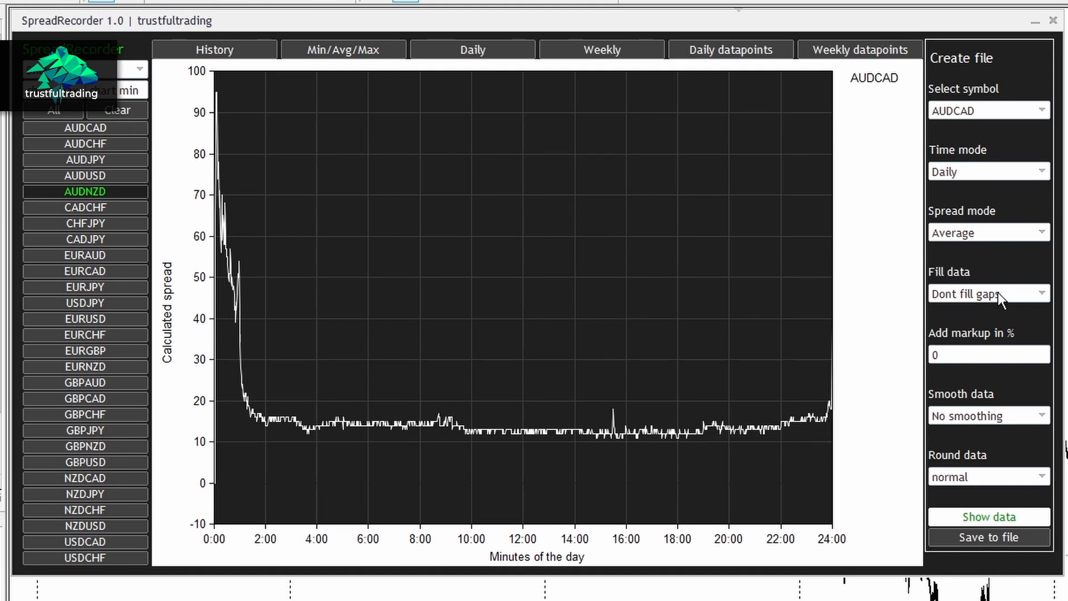
pyautogui.moveTo(989, 301)
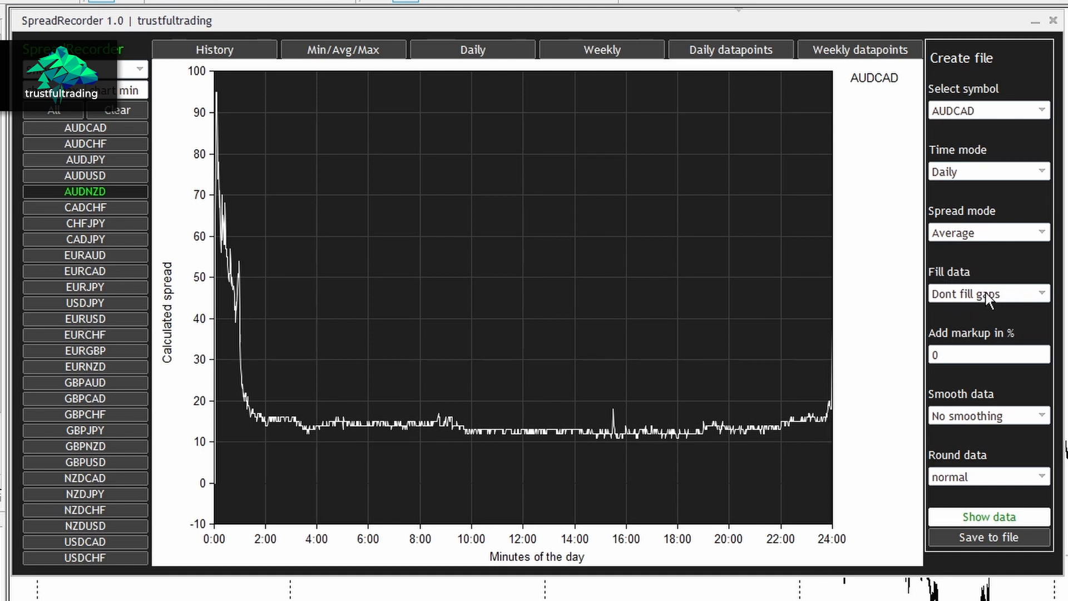
pyautogui.moveTo(961, 345)
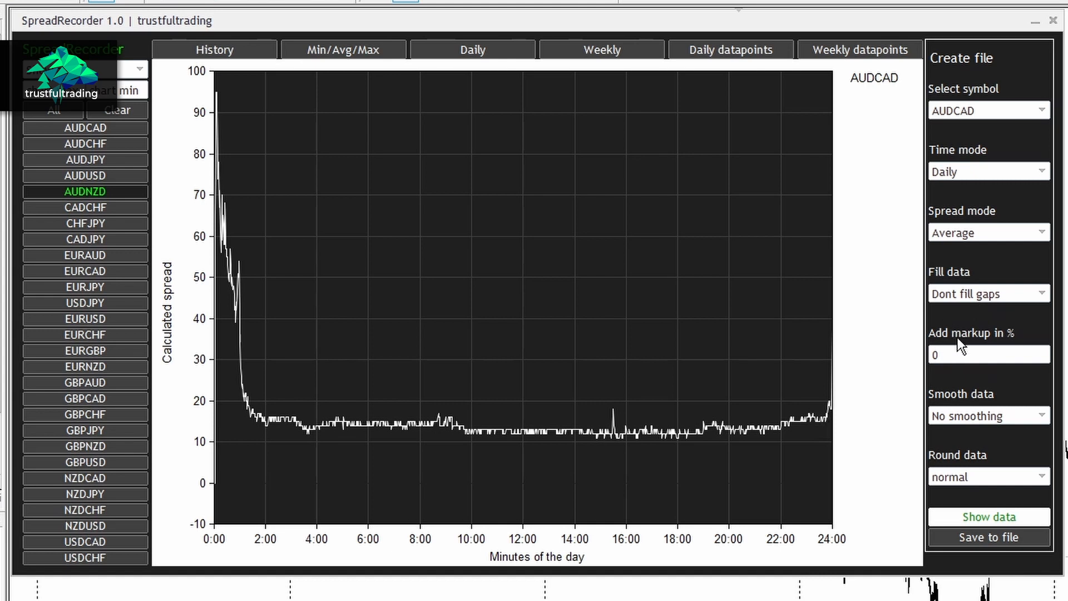
pyautogui.moveTo(983, 419)
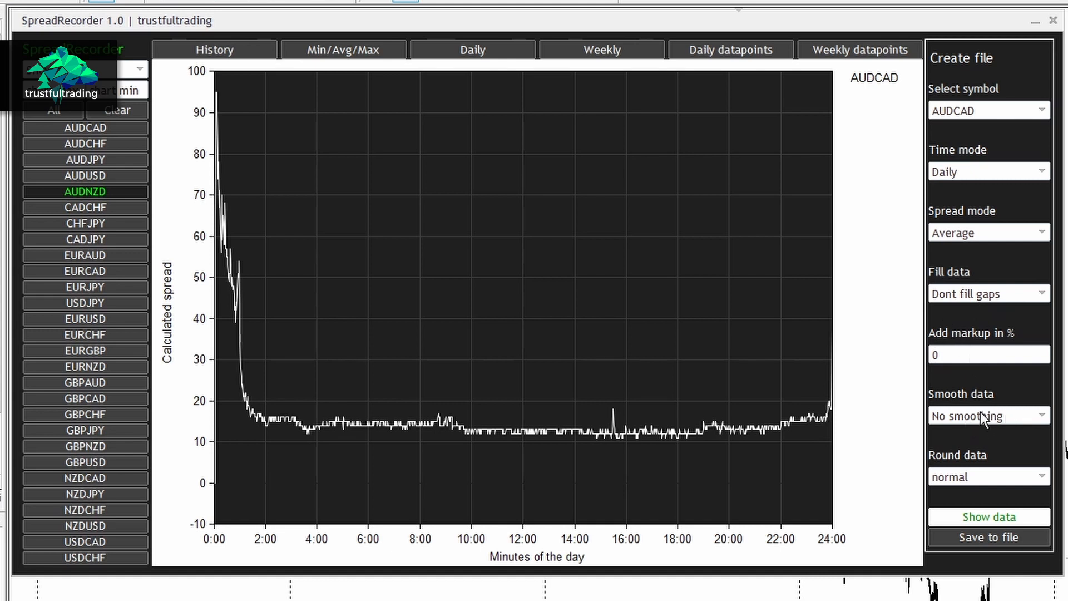
pyautogui.moveTo(1015, 425)
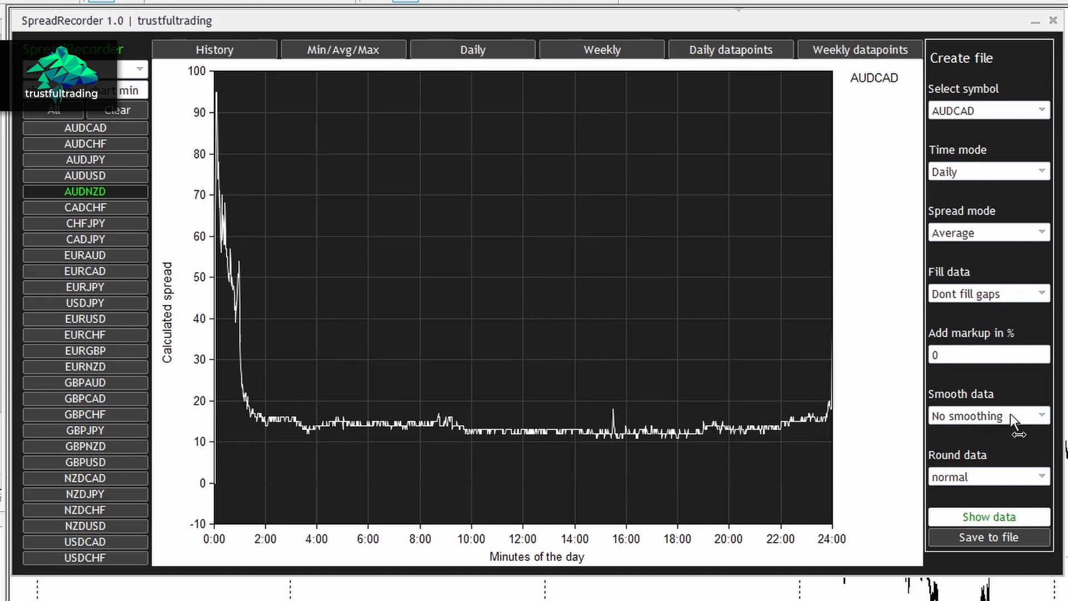
# Set Smooth data to Period 5 and keep Round data at Normal.
pyautogui.click(987, 415)
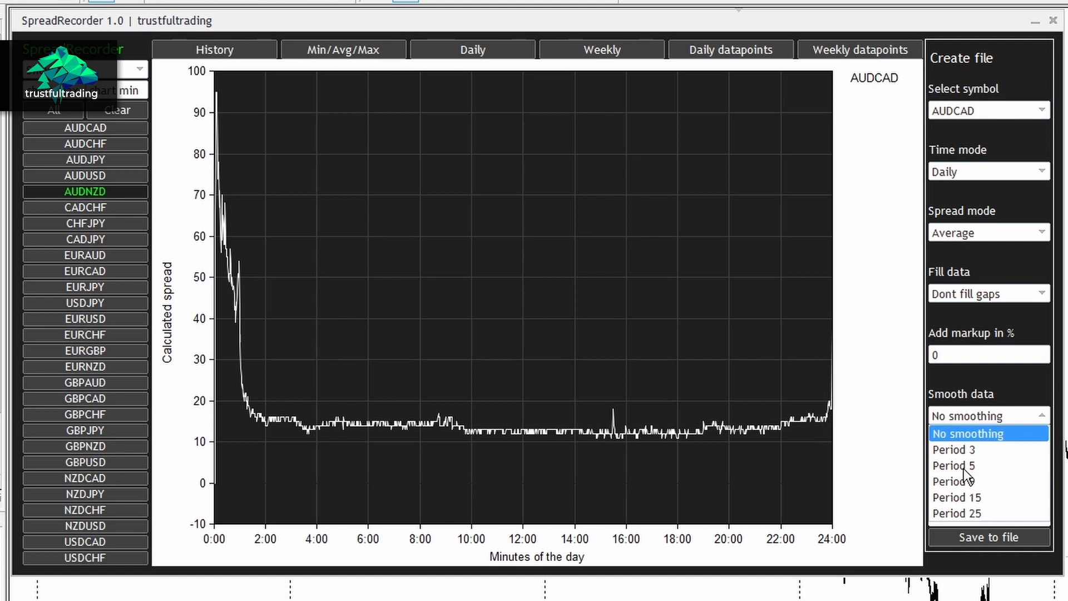
pyautogui.click(954, 465)
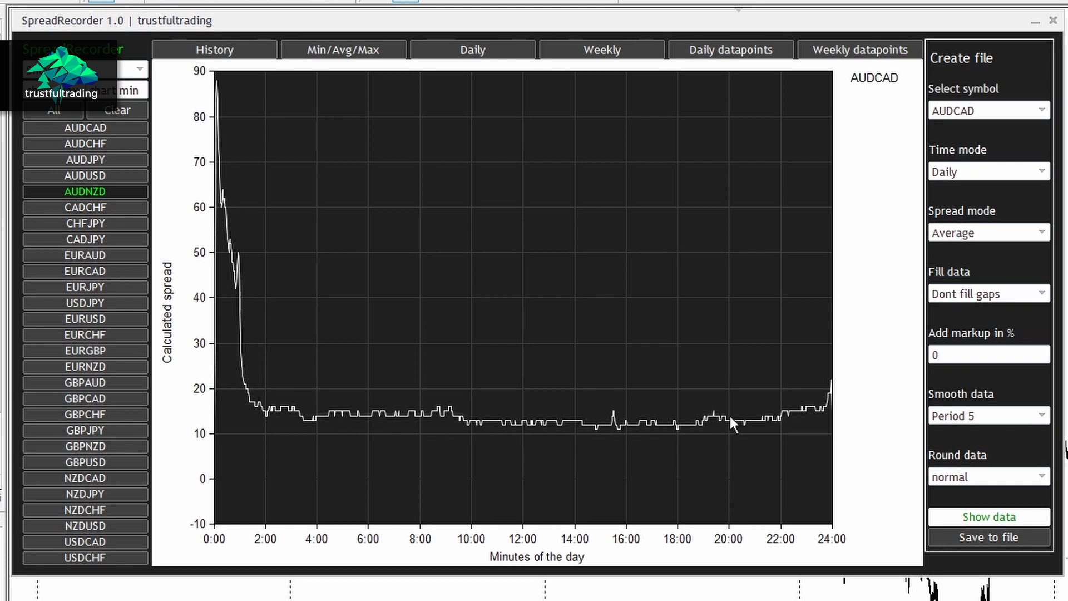
pyautogui.moveTo(1002, 486)
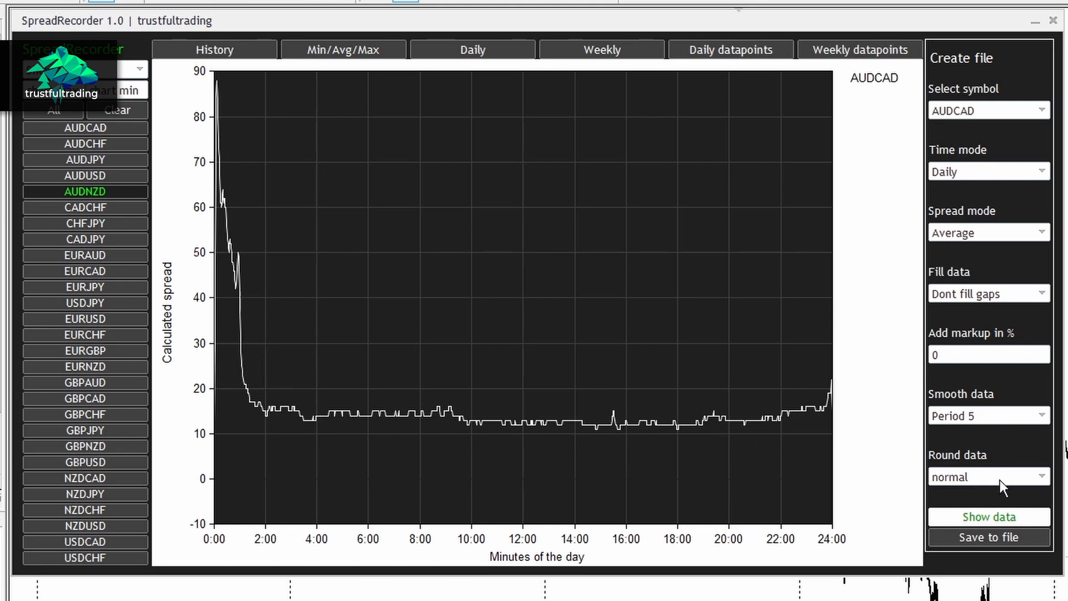
pyautogui.click(988, 476)
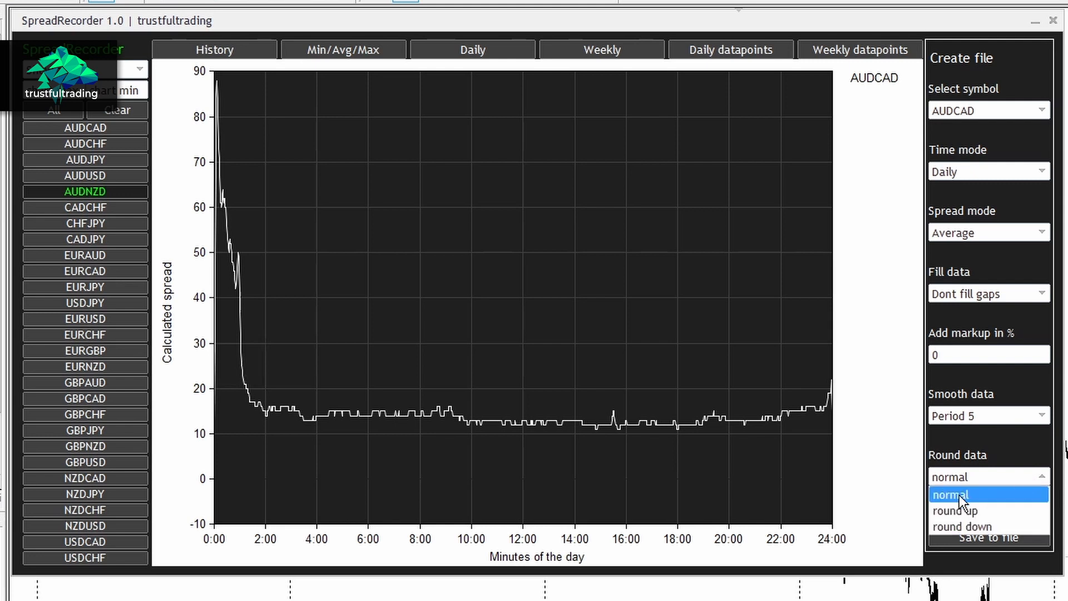
pyautogui.click(950, 494)
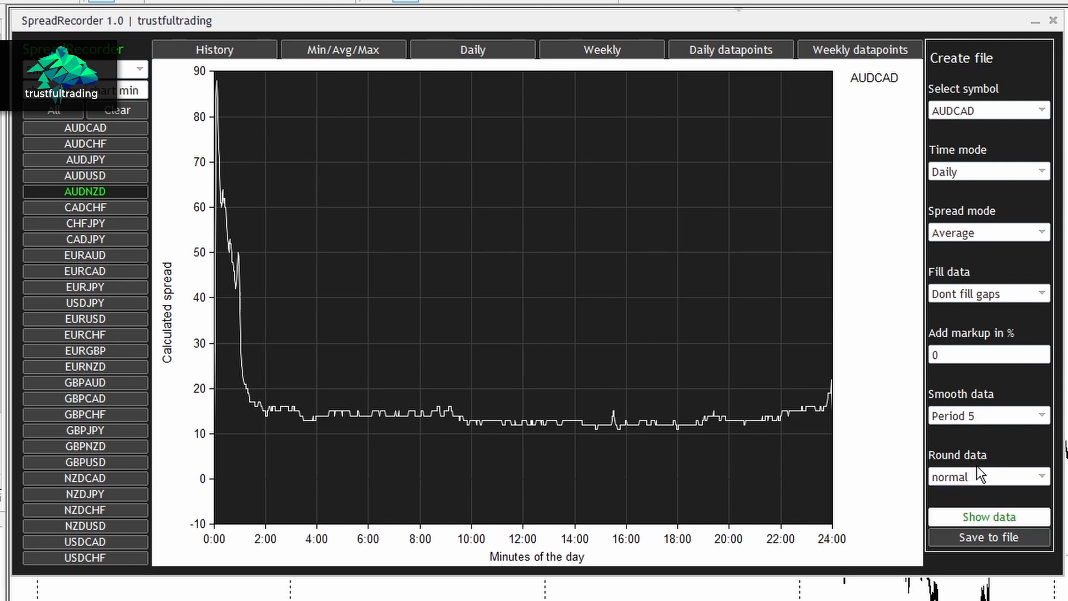
pyautogui.moveTo(1028, 549)
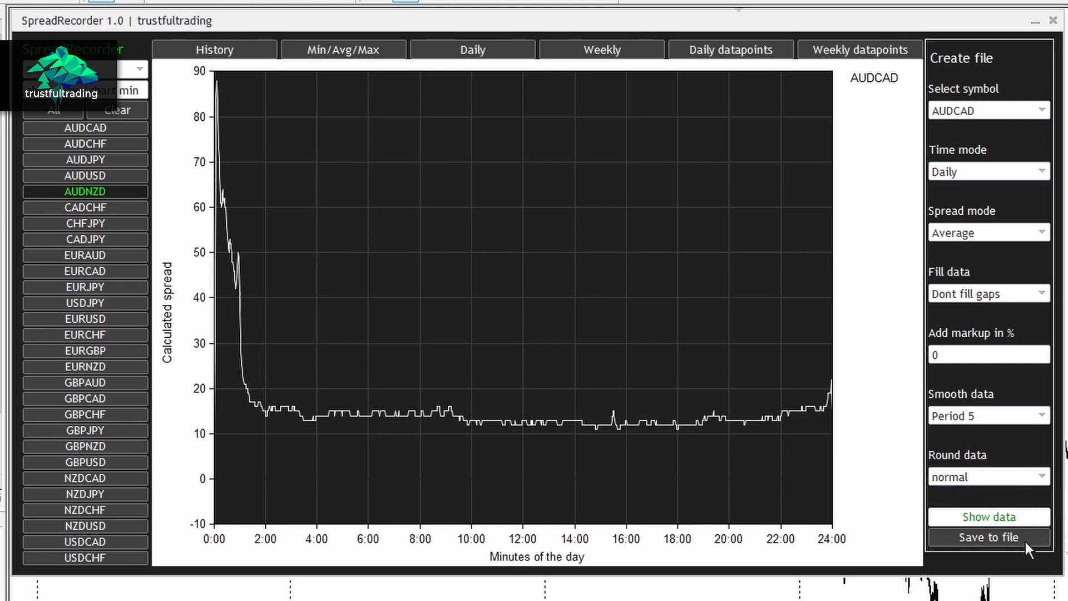
pyautogui.moveTo(510, 475)
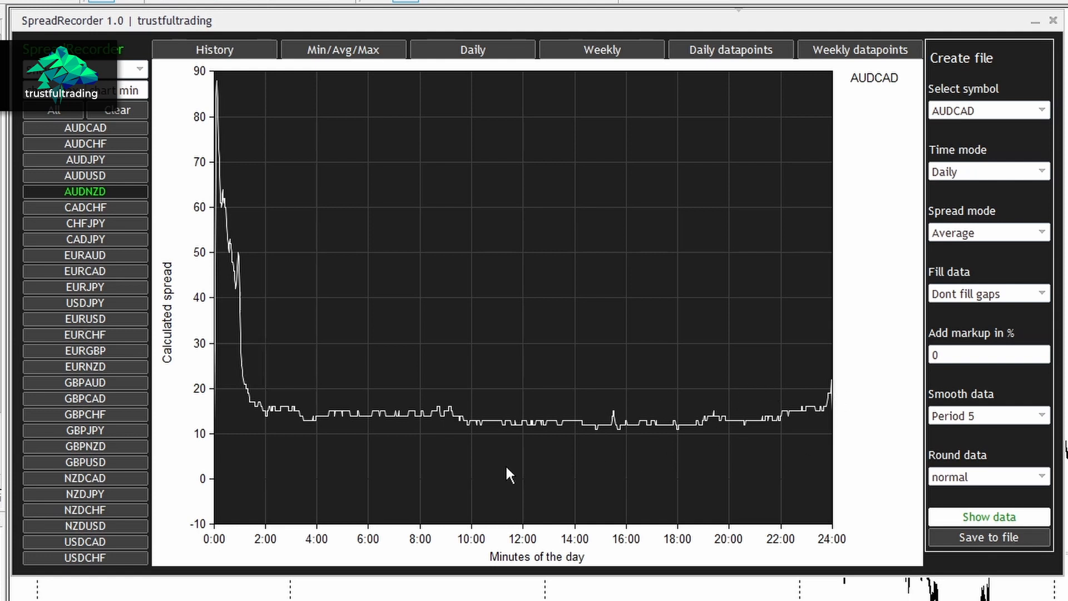
pyautogui.moveTo(806, 401)
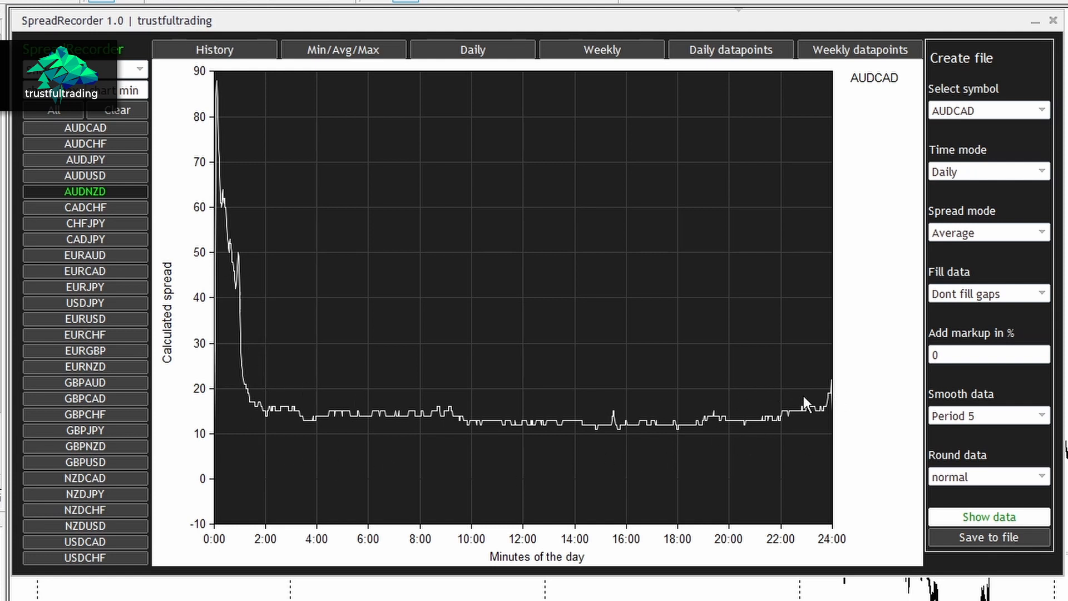
pyautogui.moveTo(1038, 549)
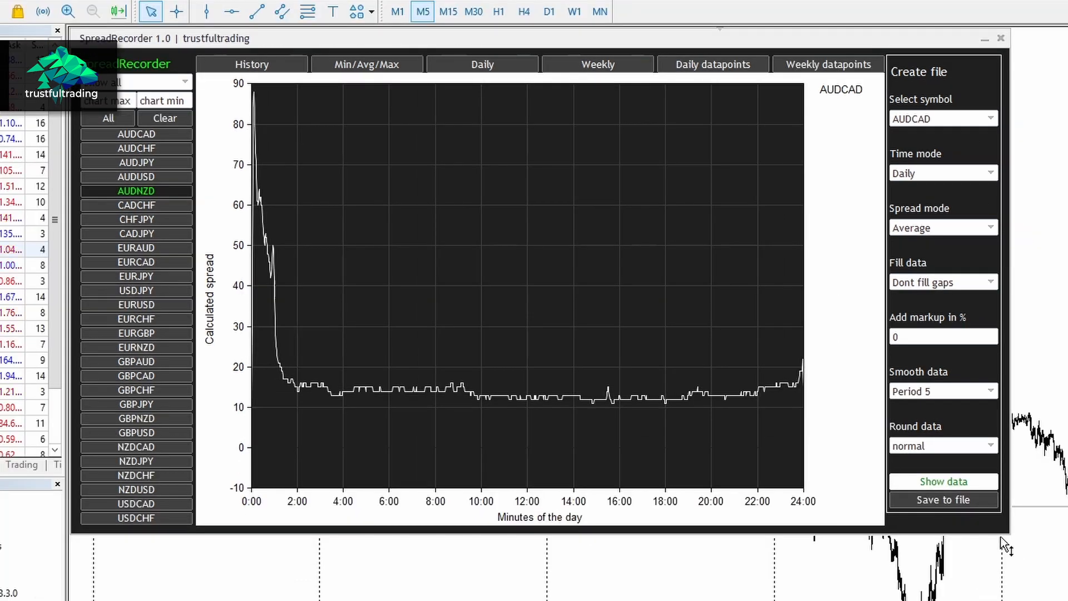
# Save the AUDCAD spread data to a CSV file and open the SpreadRecorder folder.
pyautogui.click(943, 500)
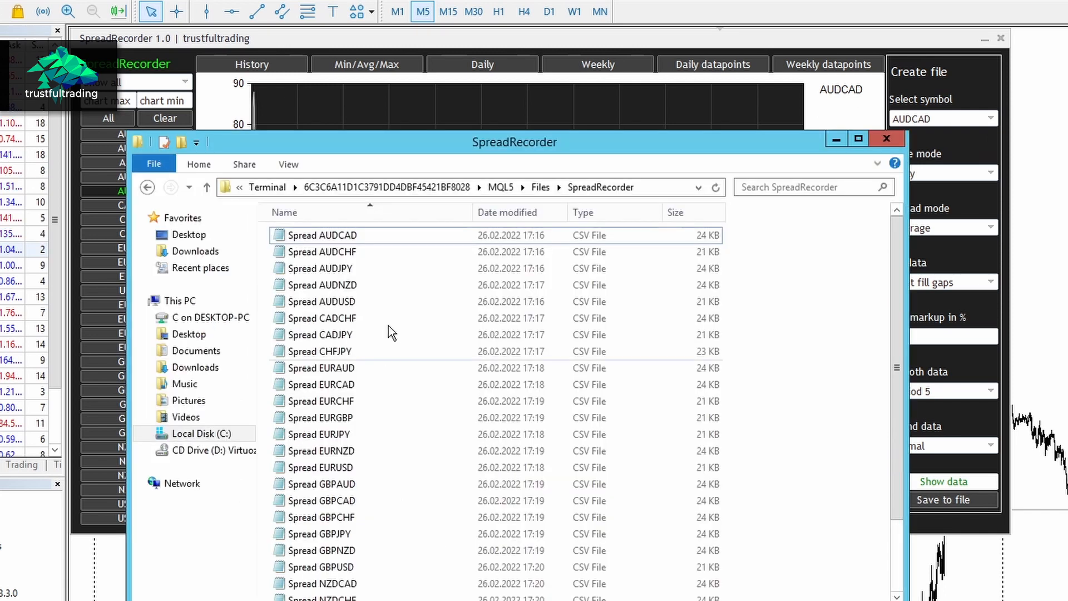
pyautogui.doubleClick(322, 235)
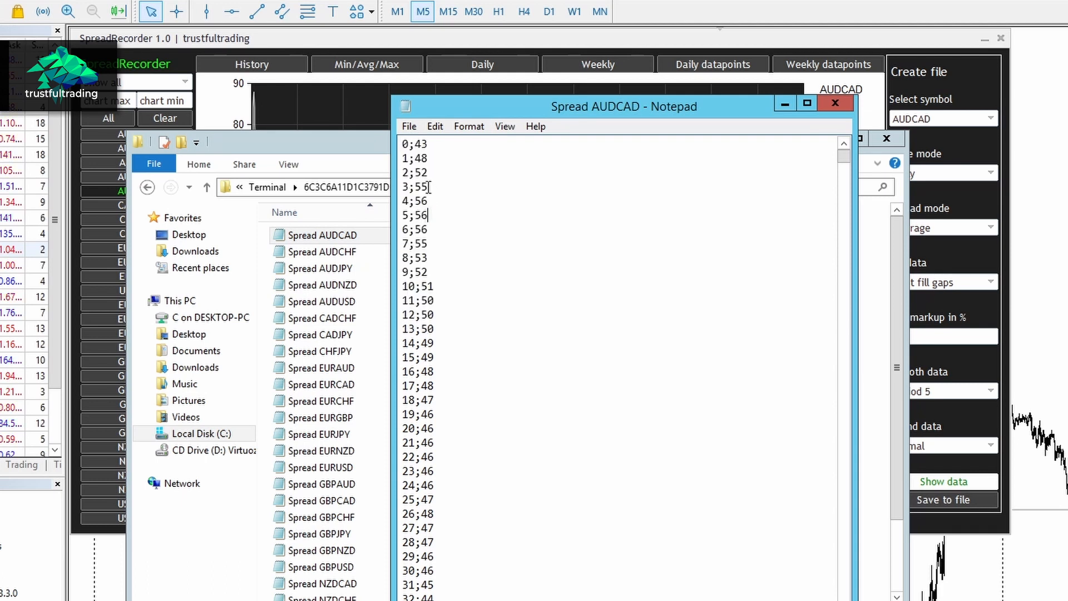
pyautogui.doubleClick(413, 173)
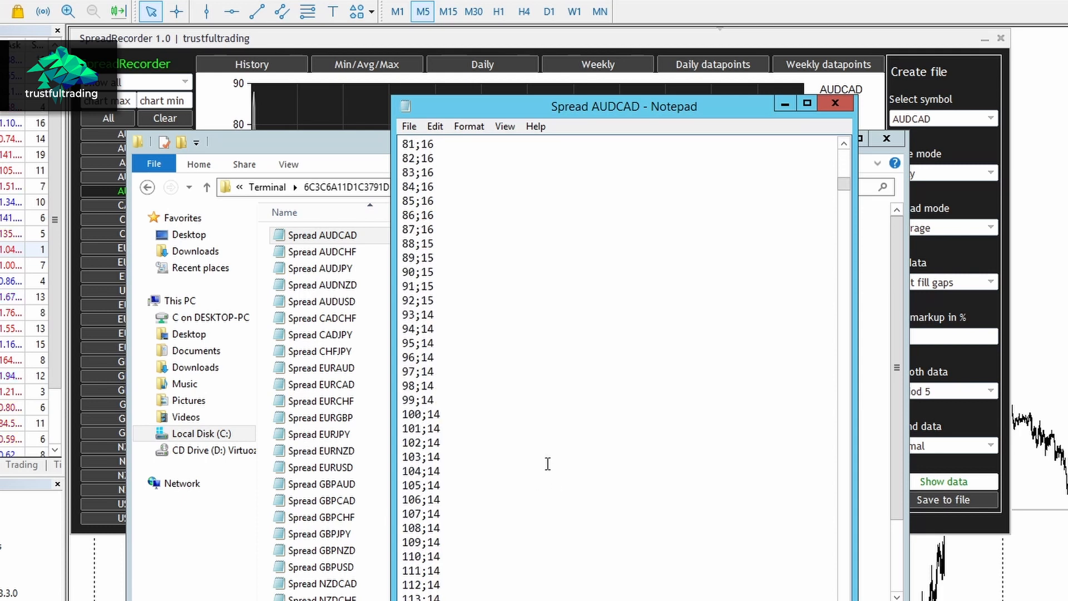
pyautogui.scroll(-3)
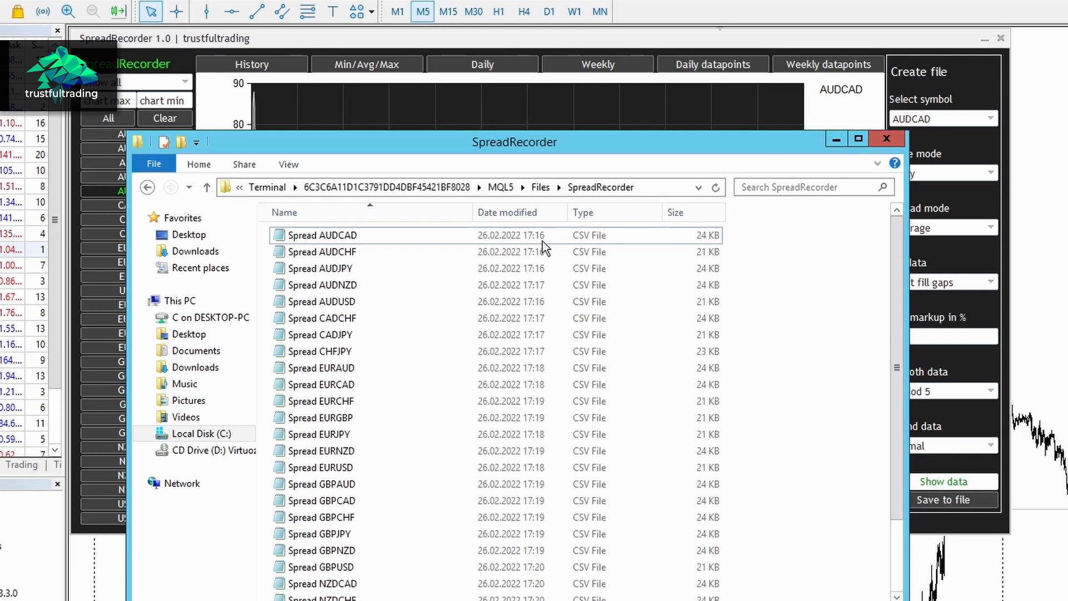
# Select the Spread AUDCAD and AUDJPY files, then return to the SpreadRecorder chart.
pyautogui.click(322, 252)
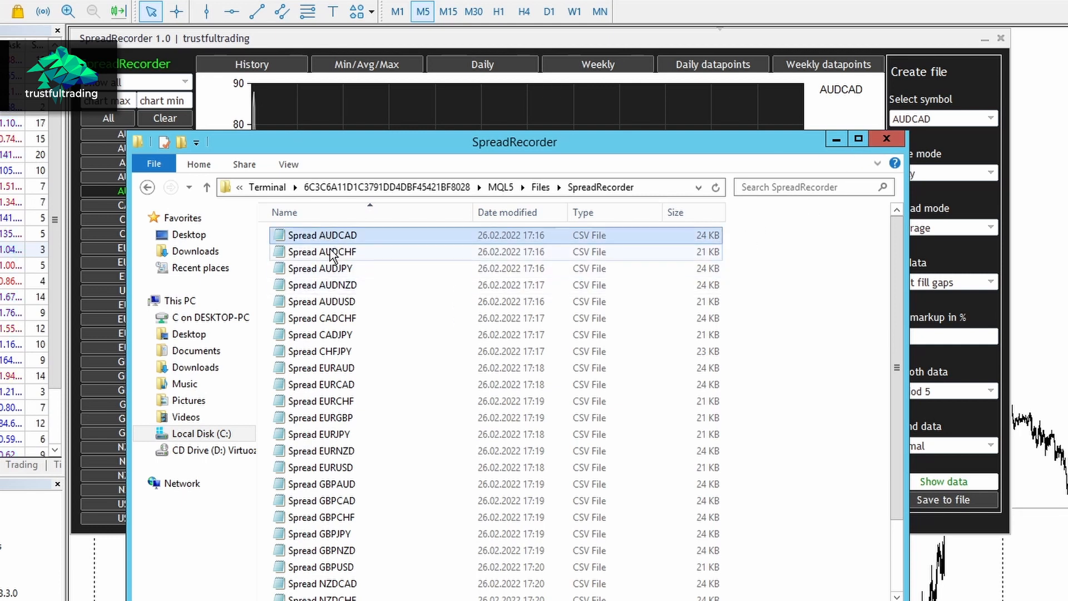
pyautogui.click(321, 268)
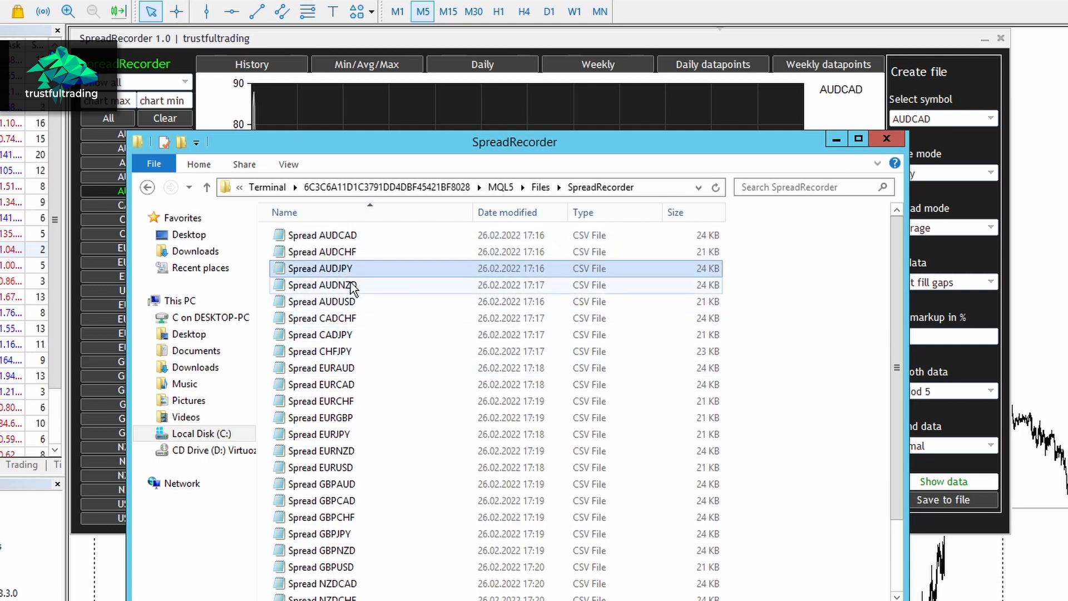
pyautogui.moveTo(344, 268)
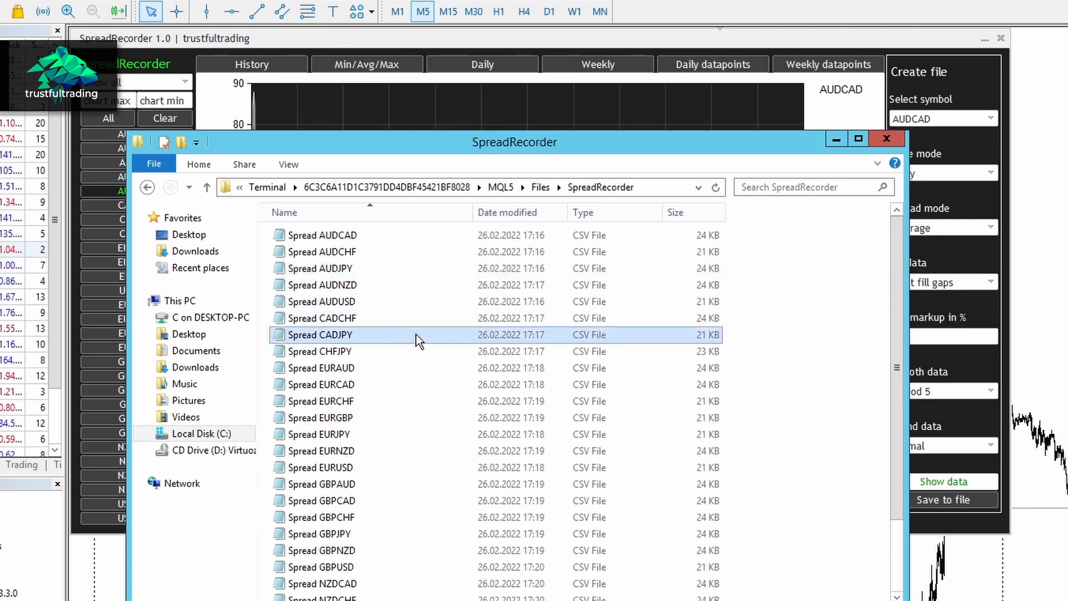
pyautogui.moveTo(413, 339)
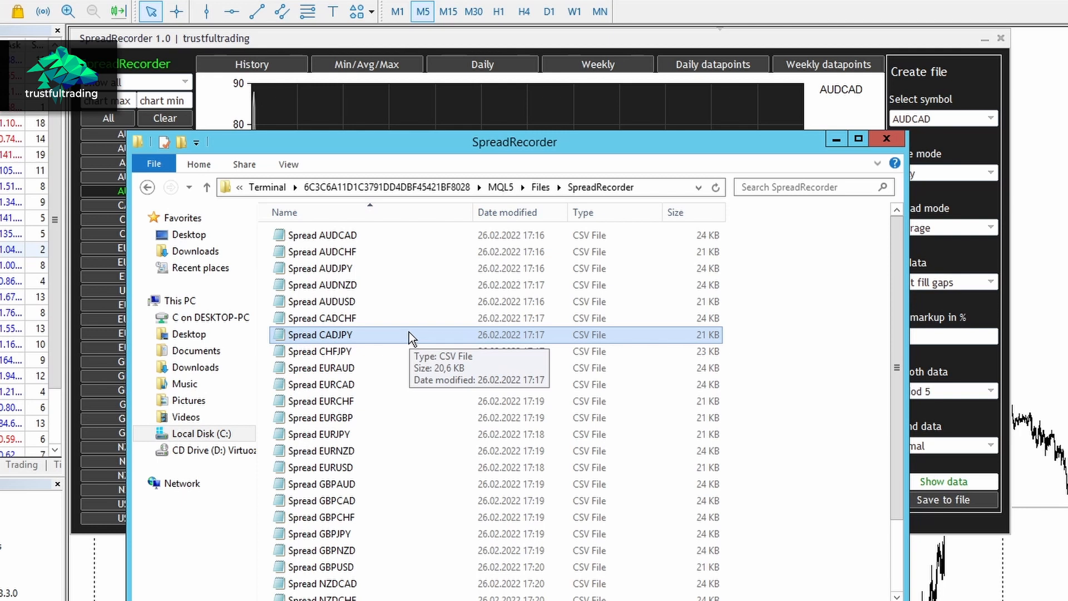
pyautogui.click(886, 138)
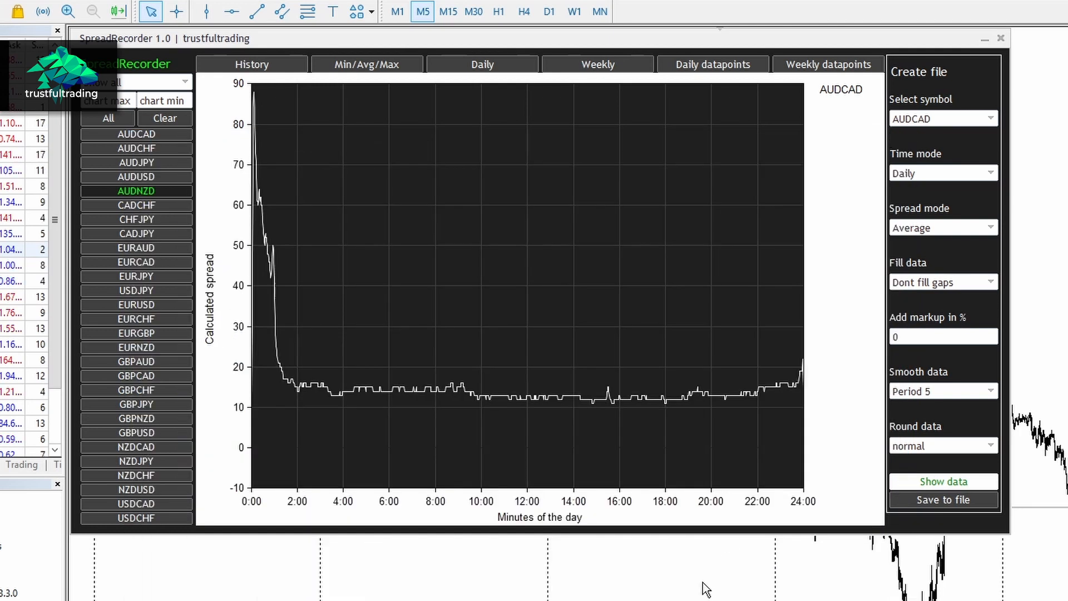